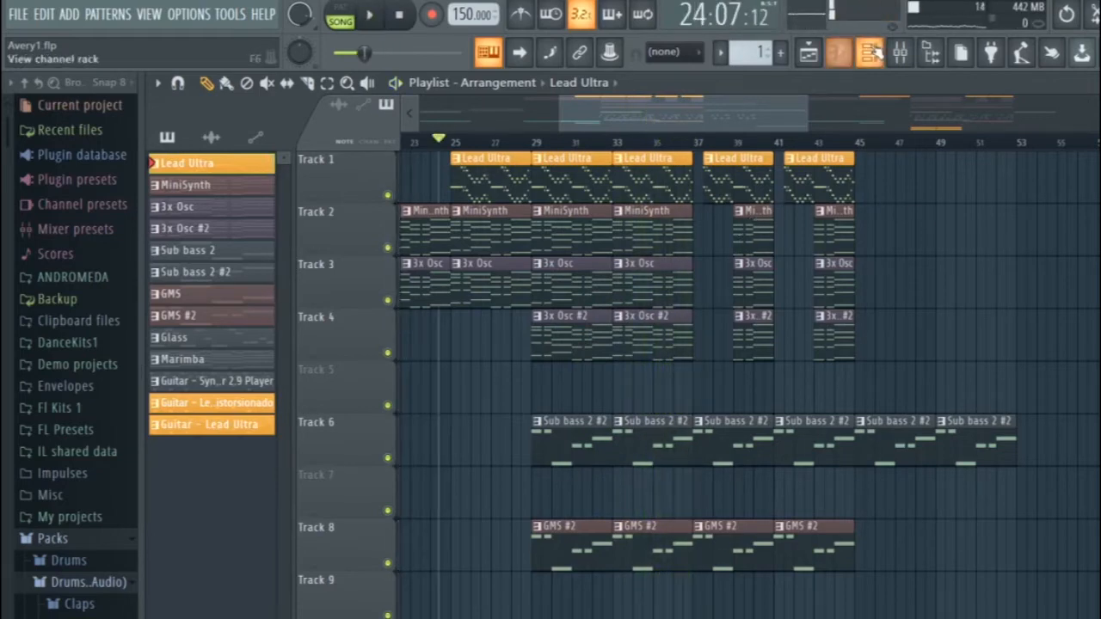
Select all old Lead Ultra melody notes from the channel rack's piano roll and delete them
{"action": "left_click", "coordinate": [839, 52]}
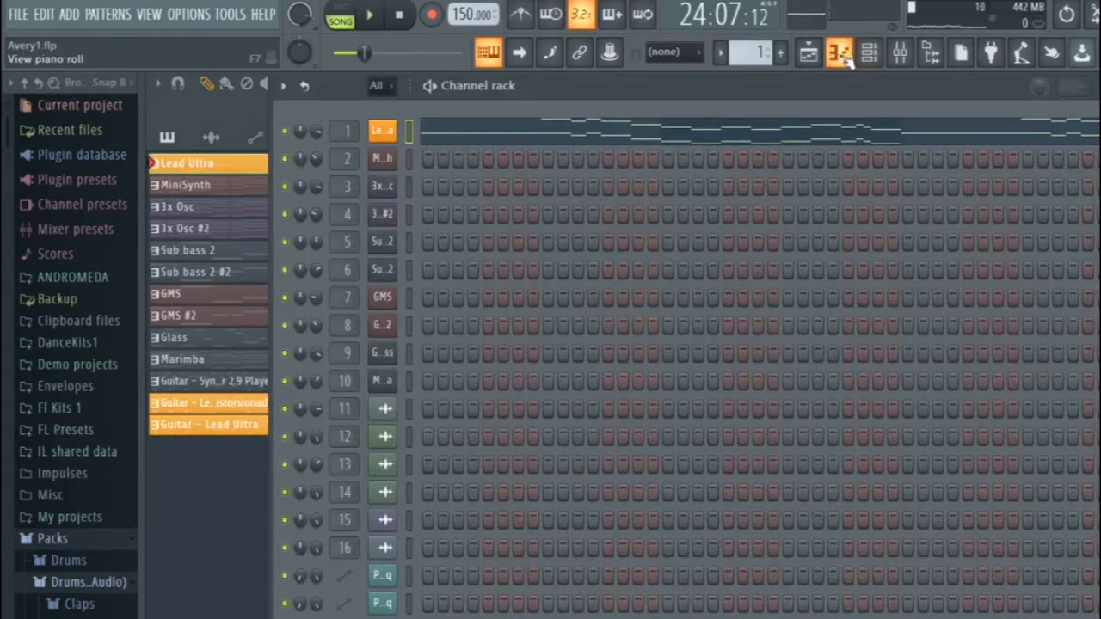
{"action": "left_click", "coordinate": [839, 53]}
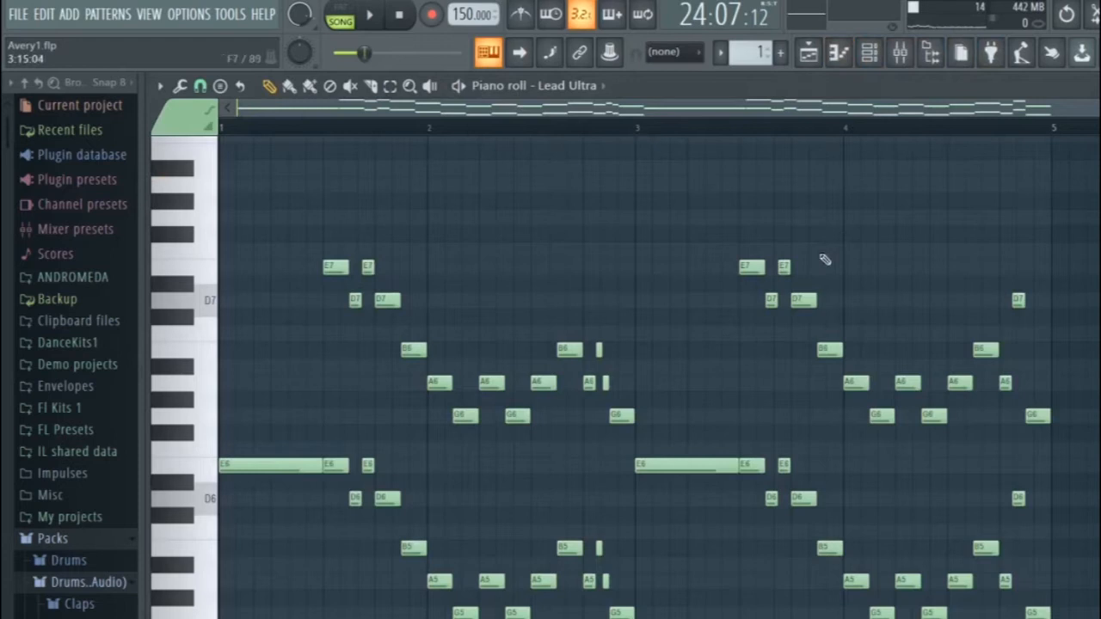
{"action": "scroll", "scroll_direction": "down", "scroll_amount": 3}
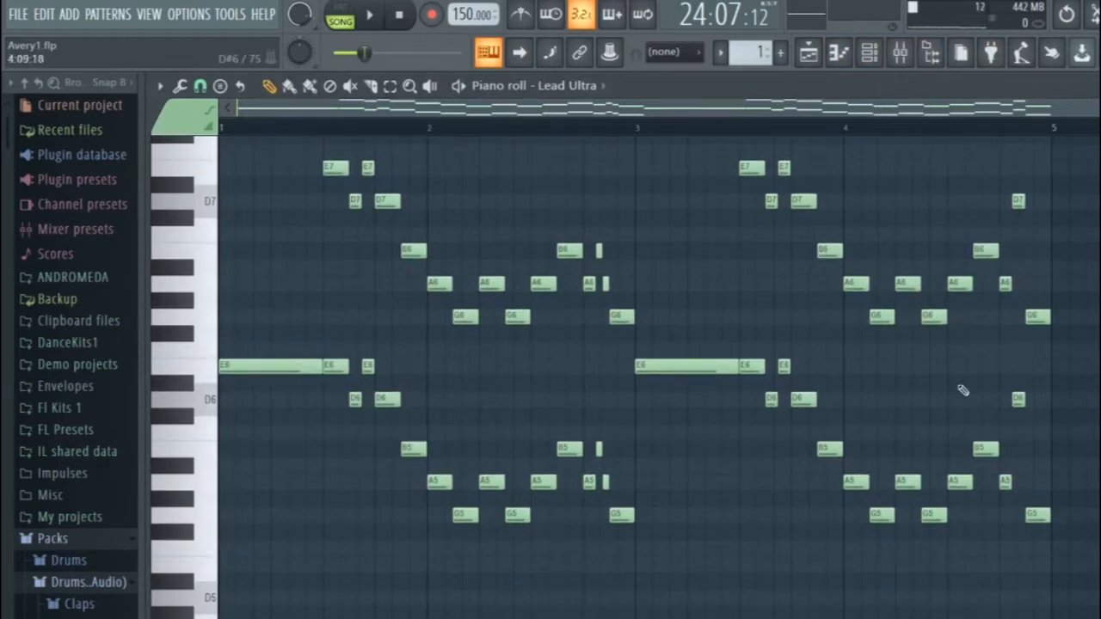
{"action": "key", "text": "ctrl+a"}
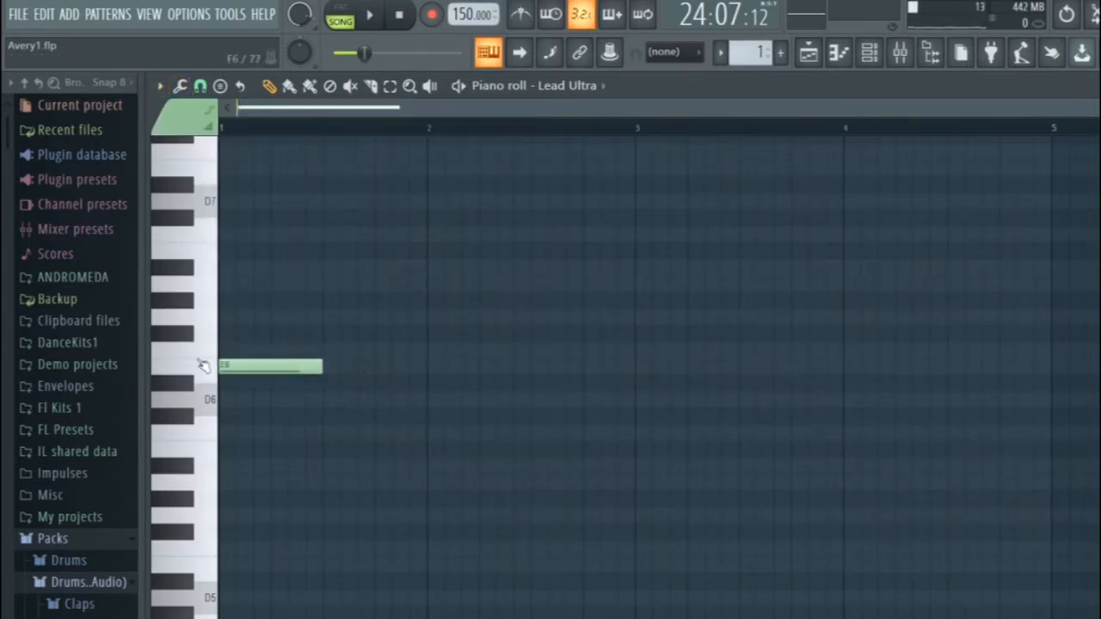
With Pattern mode playing, draw new high notes after the long note and nudge their positions and pitch
{"action": "left_click", "coordinate": [338, 16]}
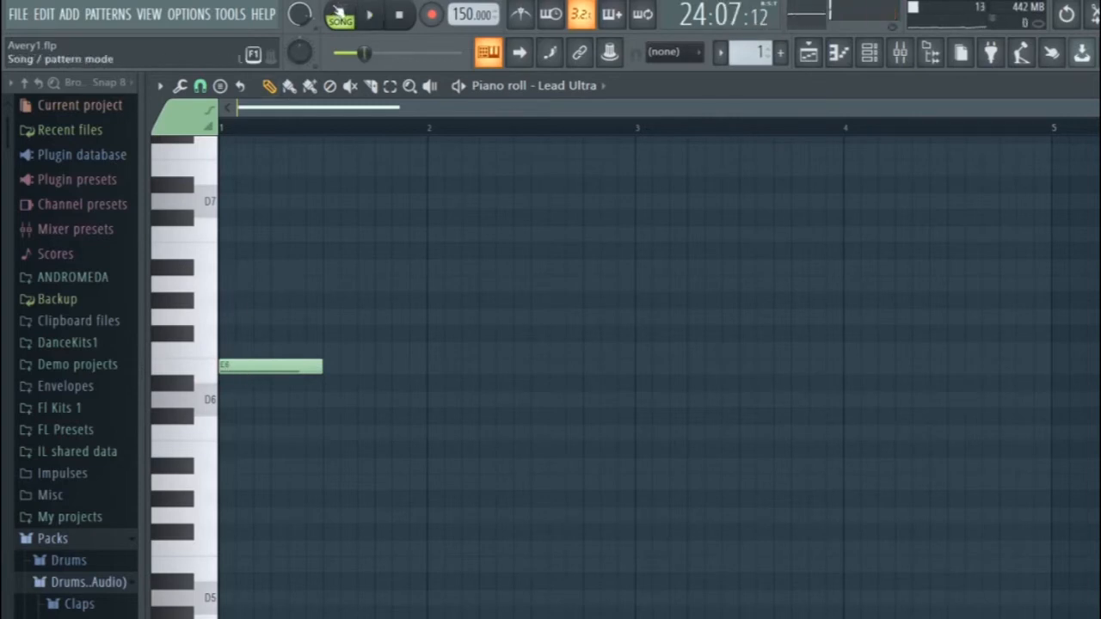
{"action": "left_click", "coordinate": [368, 14]}
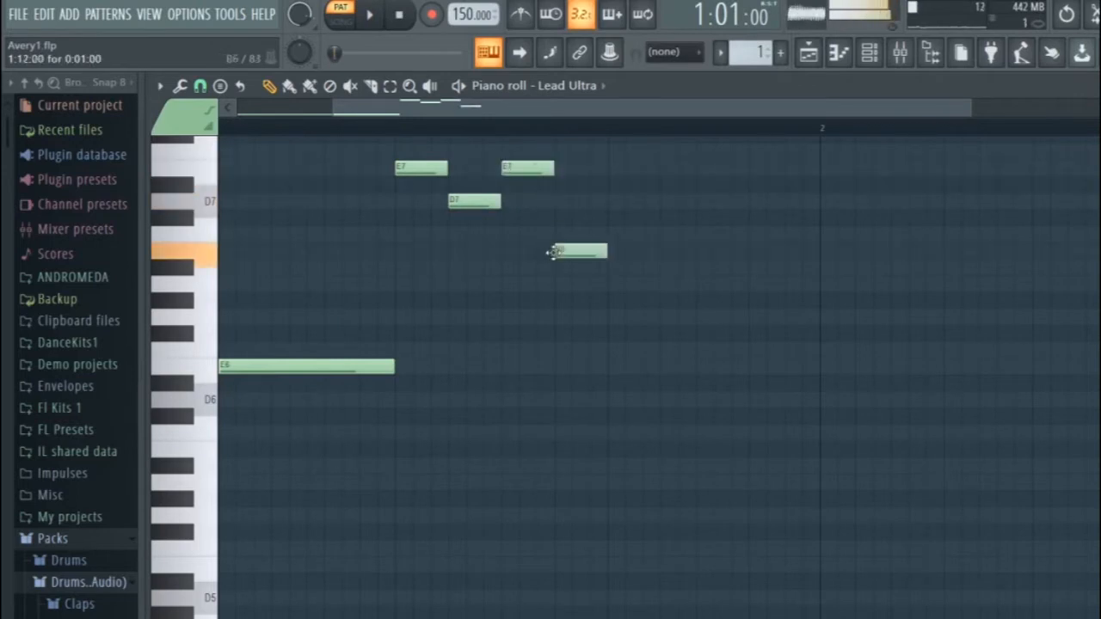
{"action": "left_click_drag", "start_coordinate": [576, 251], "coordinate": [583, 251]}
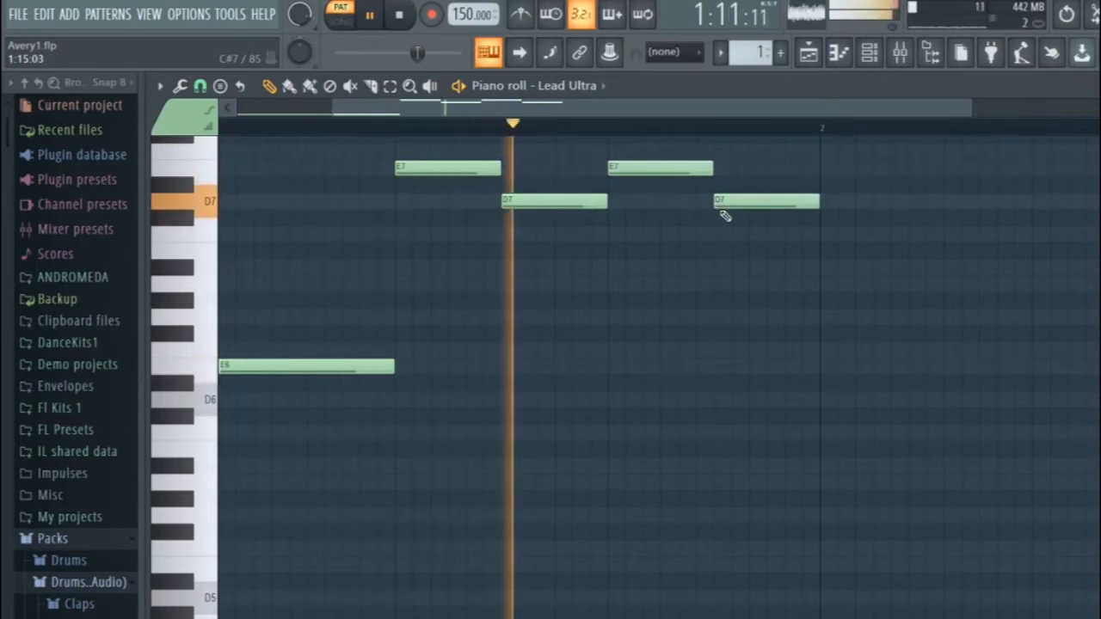
{"action": "left_click_drag", "start_coordinate": [605, 199], "coordinate": [553, 200]}
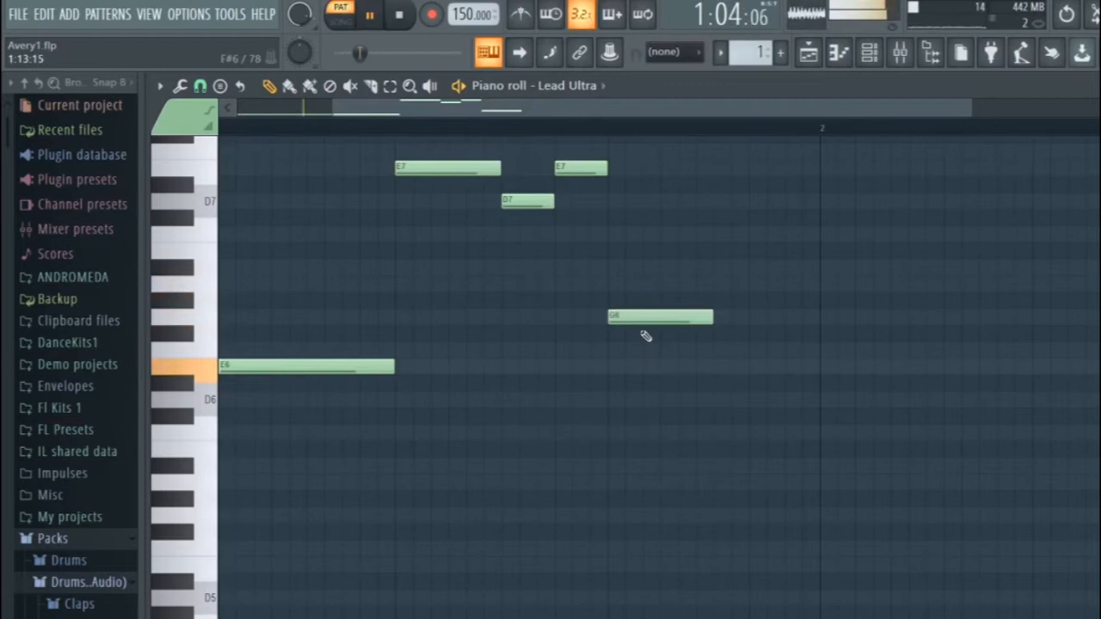
{"action": "left_click_drag", "start_coordinate": [660, 316], "coordinate": [660, 284]}
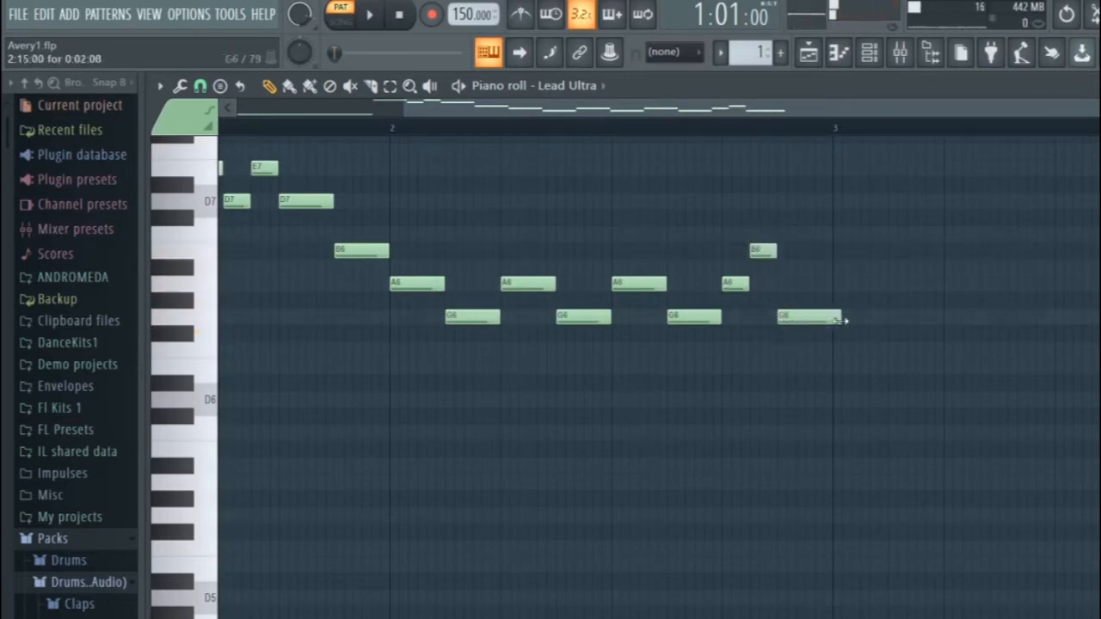
Add the remaining short descending notes, including an A6, and tighten the phrase
{"action": "left_click", "coordinate": [368, 14]}
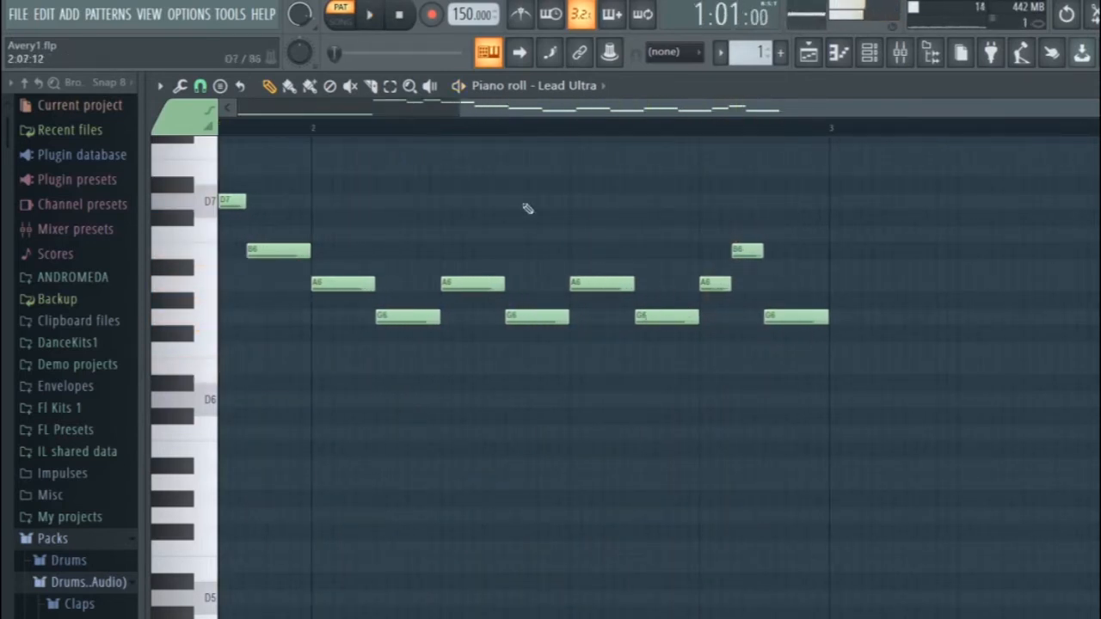
{"action": "left_click", "coordinate": [368, 14]}
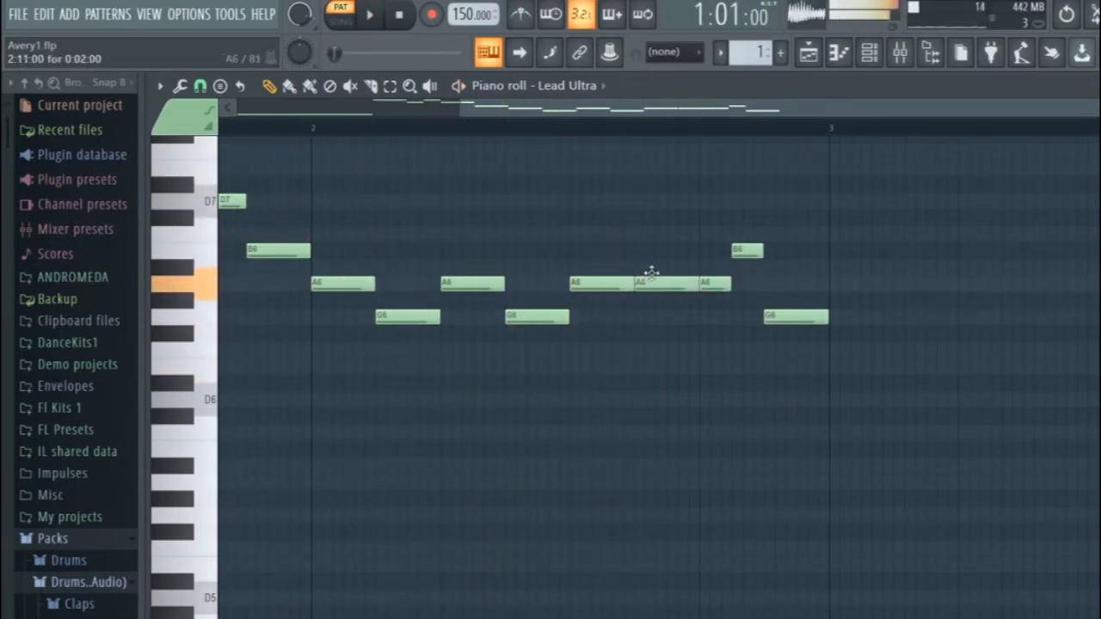
{"action": "left_click", "coordinate": [368, 13]}
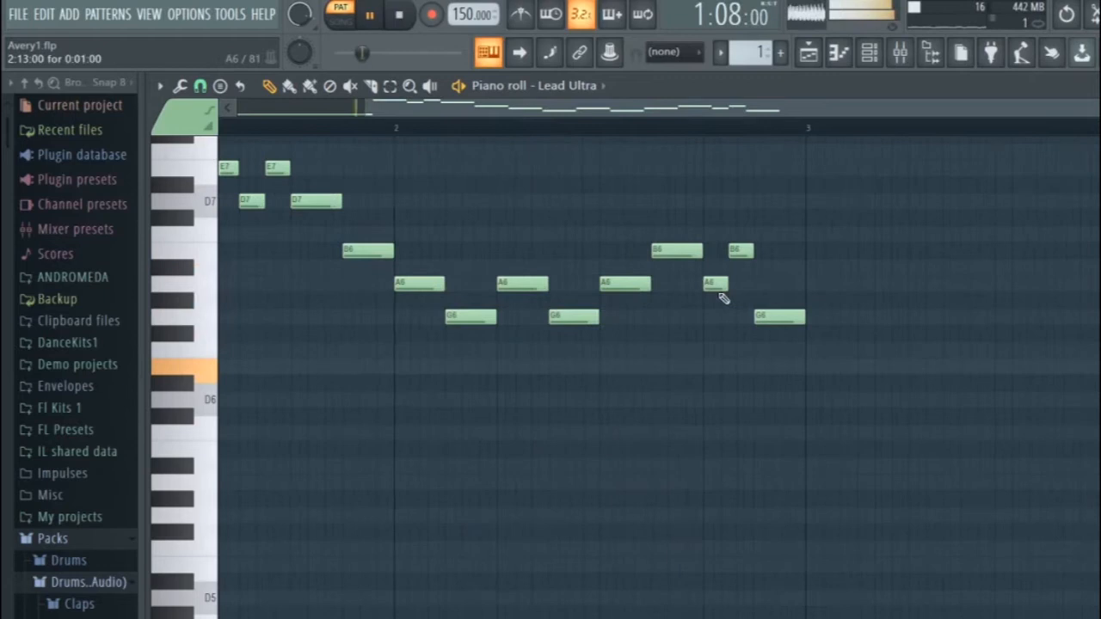
{"action": "left_click", "coordinate": [370, 14]}
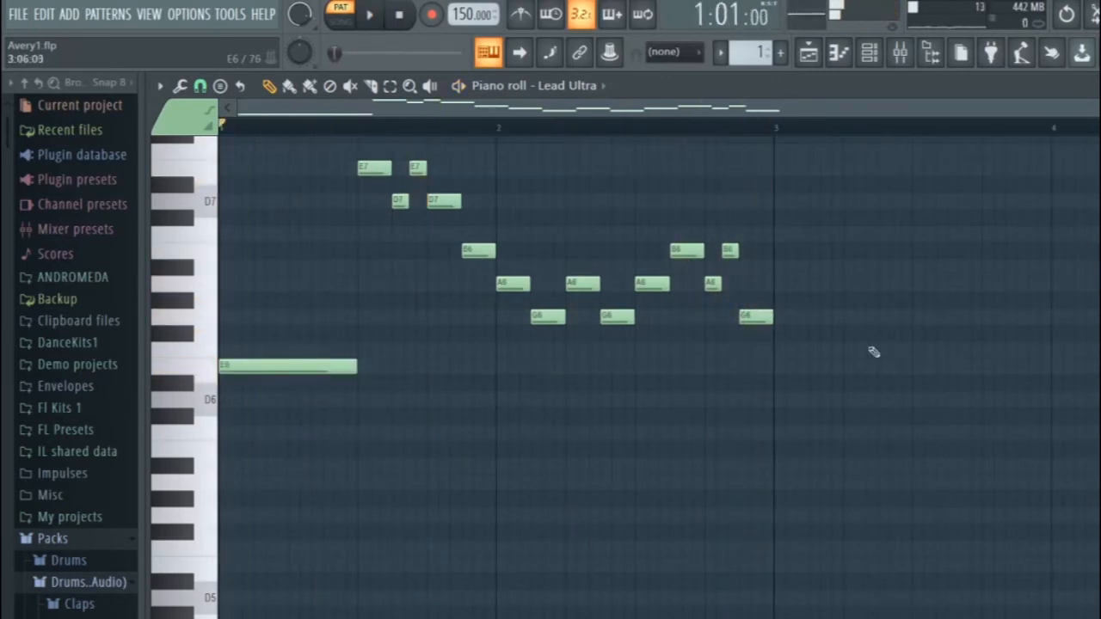
{"action": "scroll", "scroll_direction": "down", "scroll_amount": 3}
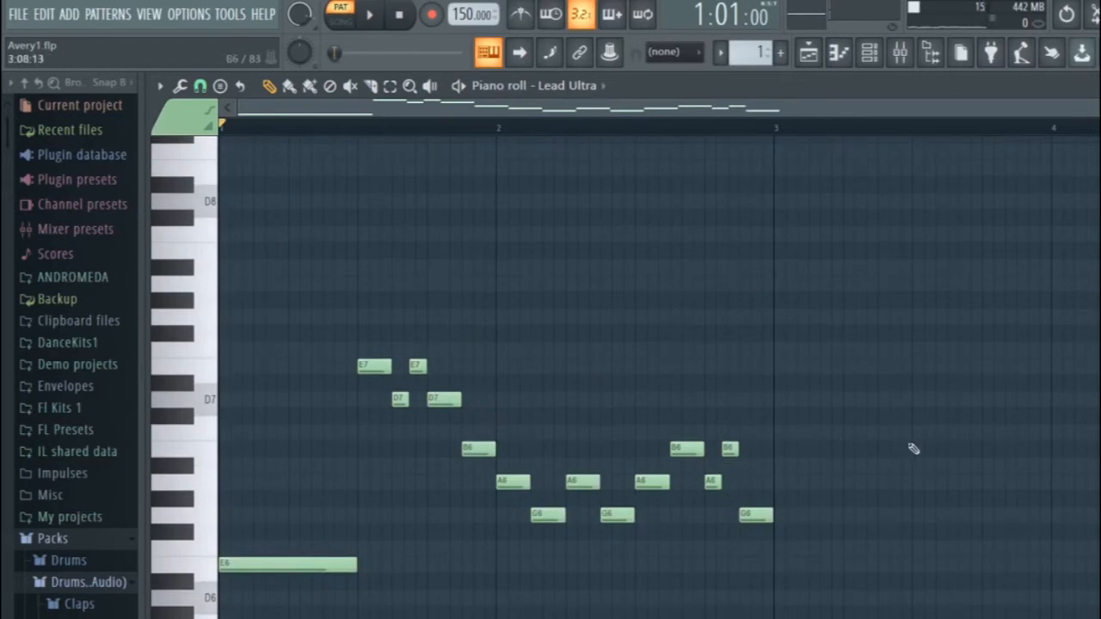
{"action": "scroll", "scroll_direction": "down", "scroll_amount": 3}
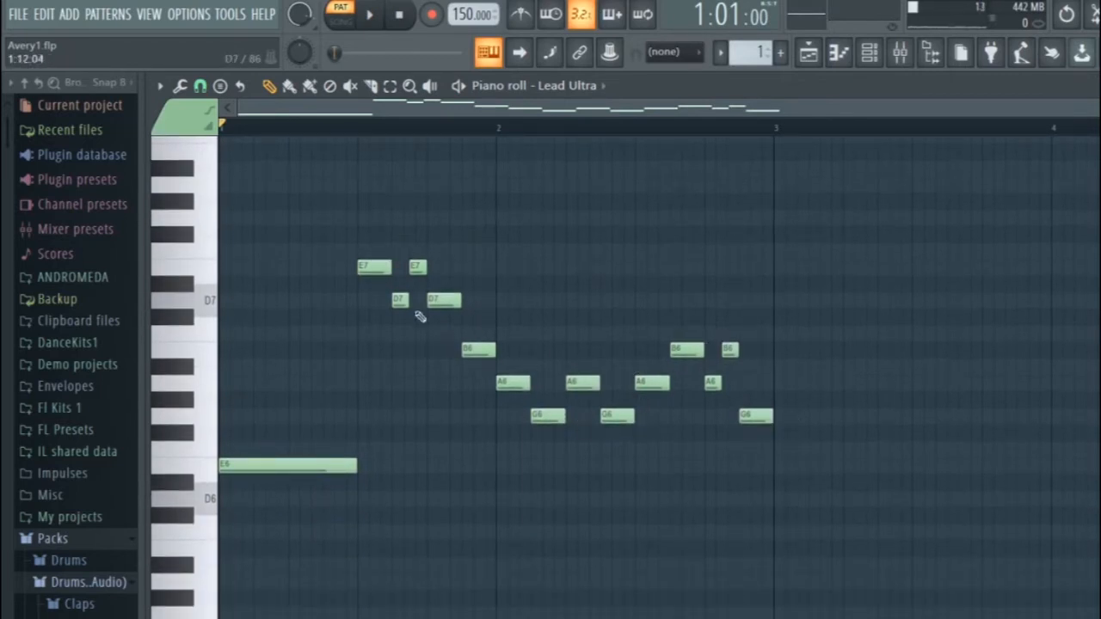
{"action": "scroll", "scroll_direction": "down", "scroll_amount": 3}
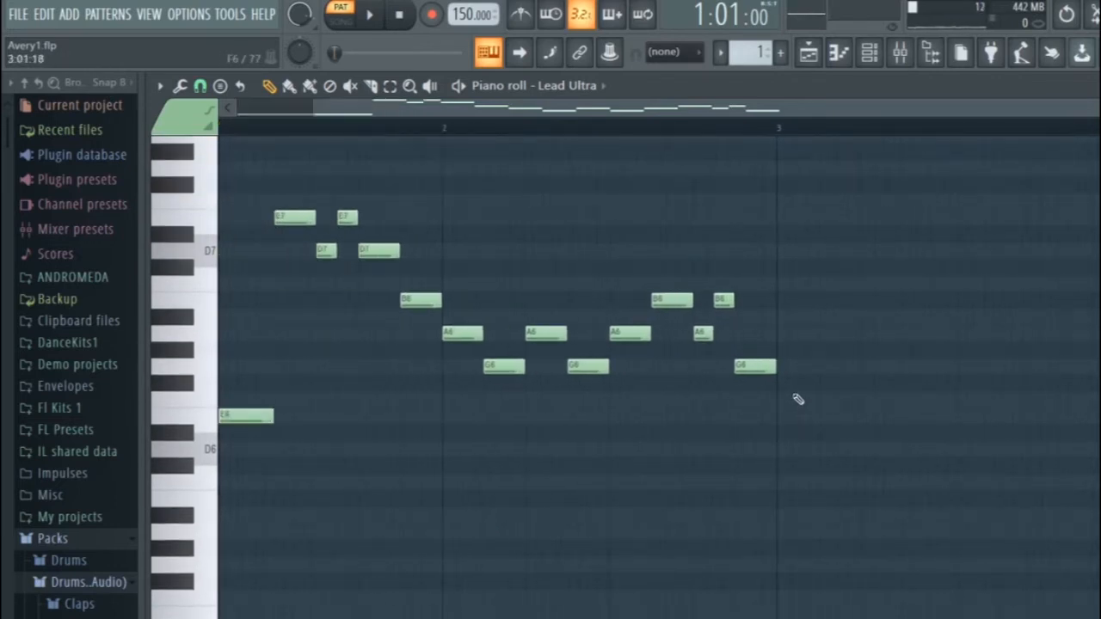
{"action": "key", "text": "Ctrl+A"}
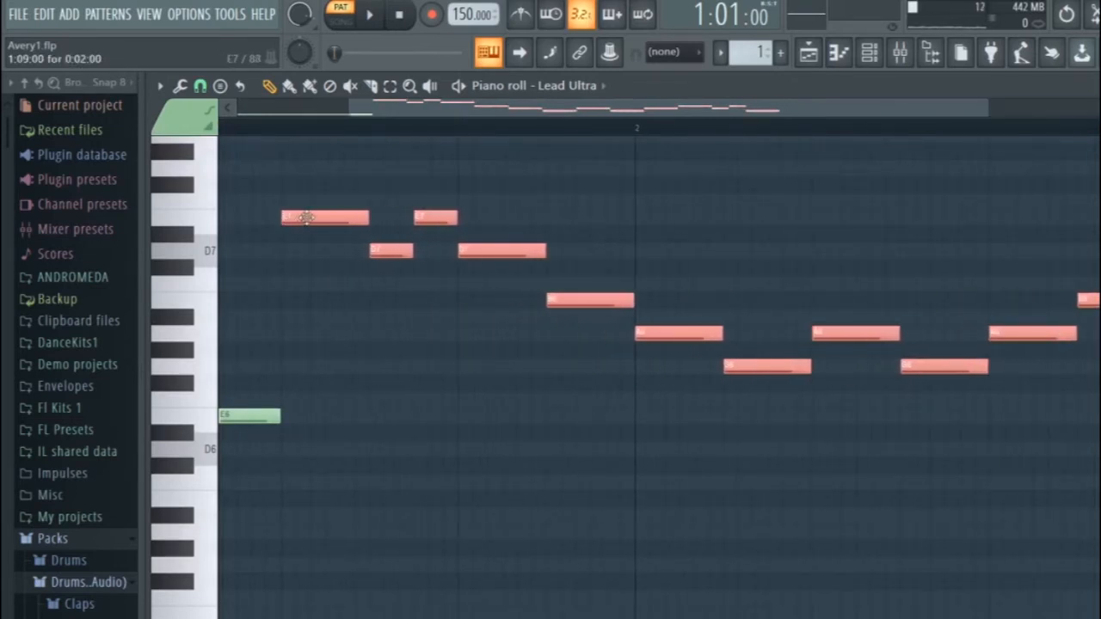
{"action": "left_click", "coordinate": [17, 14]}
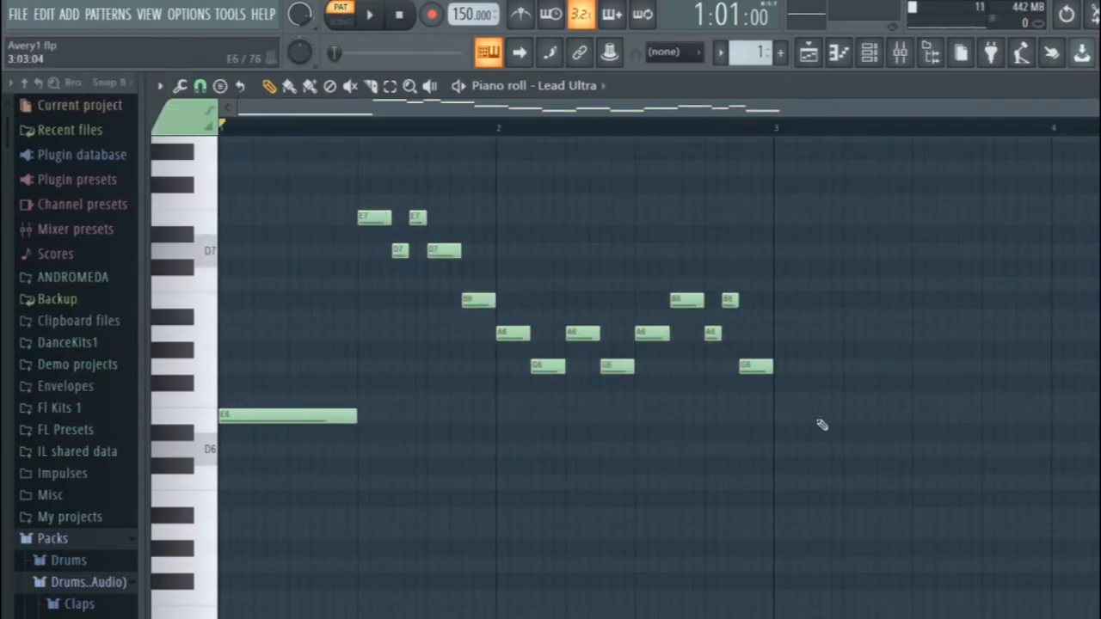
{"action": "left_click_drag", "start_coordinate": [701, 378], "coordinate": [839, 468]}
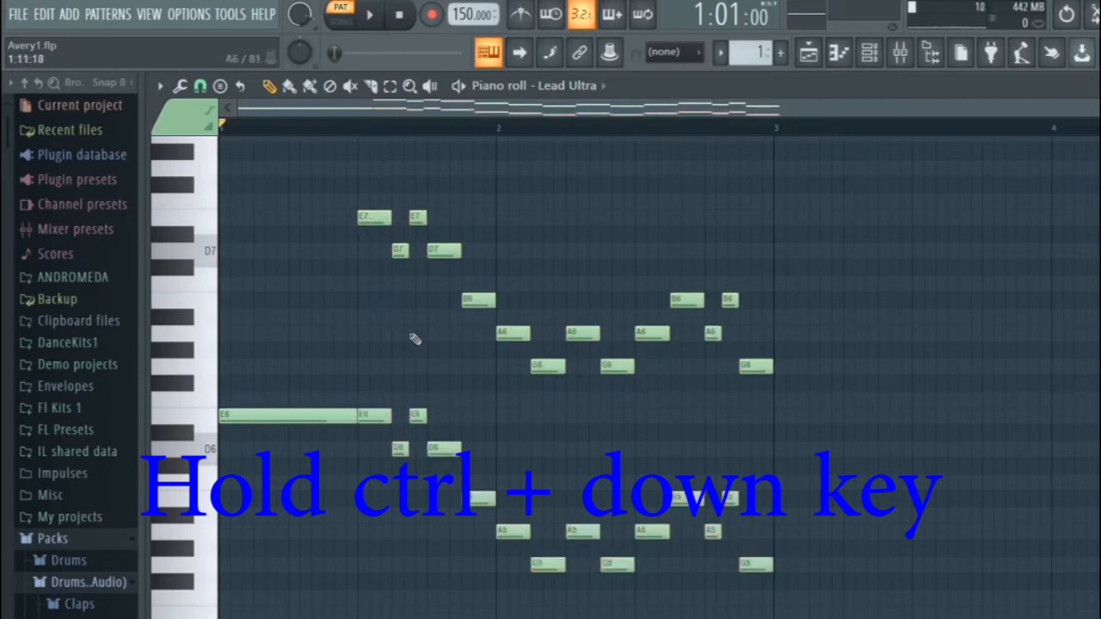
Shift the pasted melody copy down one octave and check the doubled phrase
{"action": "key", "text": "ctrl+down"}
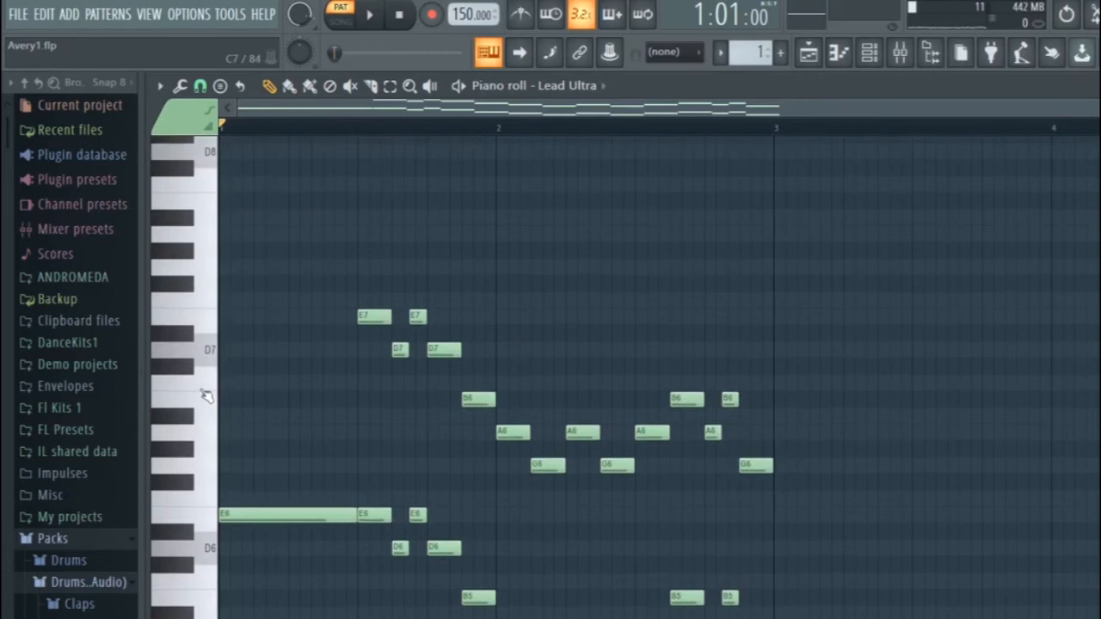
{"action": "scroll", "scroll_direction": "down", "scroll_amount": 3}
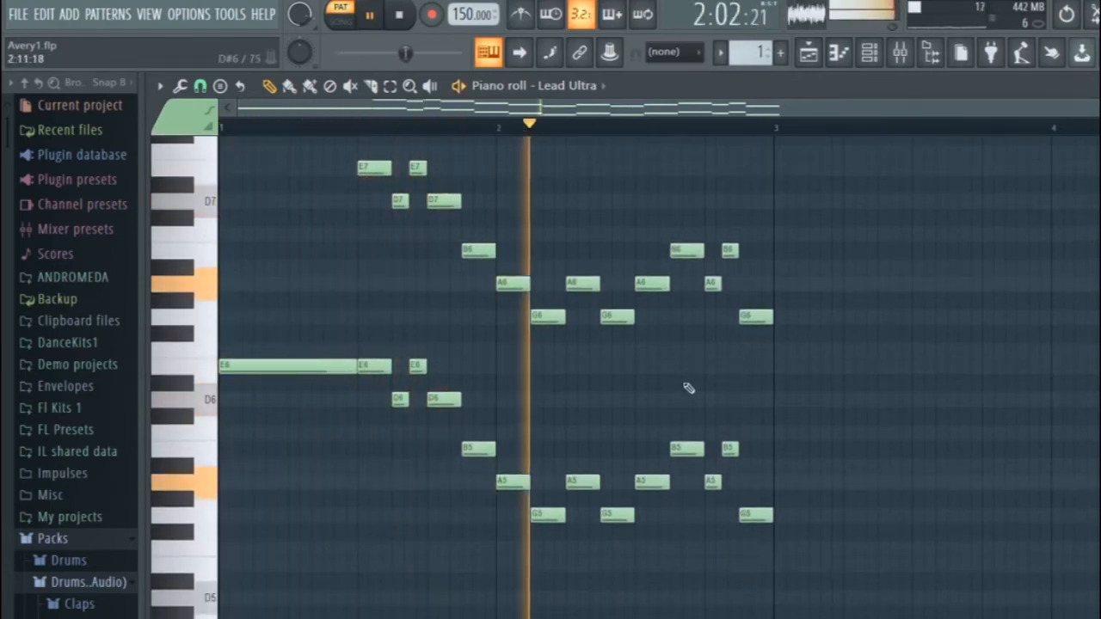
{"action": "left_click", "coordinate": [318, 127]}
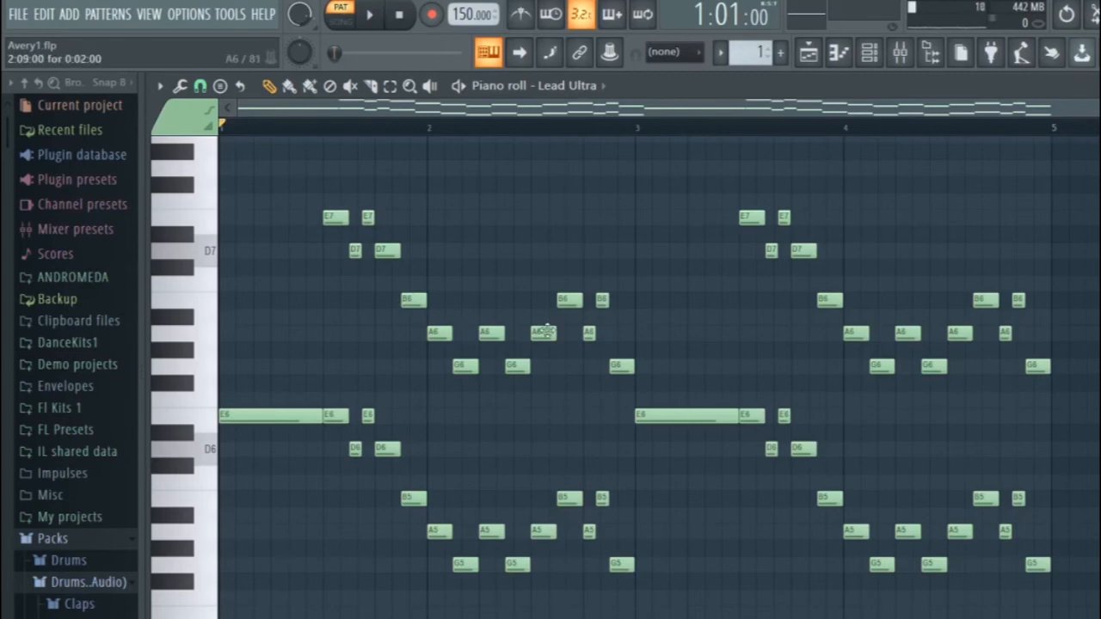
Play the repeated octave-doubled melody, then return to the arrangement playlist
{"action": "left_click", "coordinate": [368, 14]}
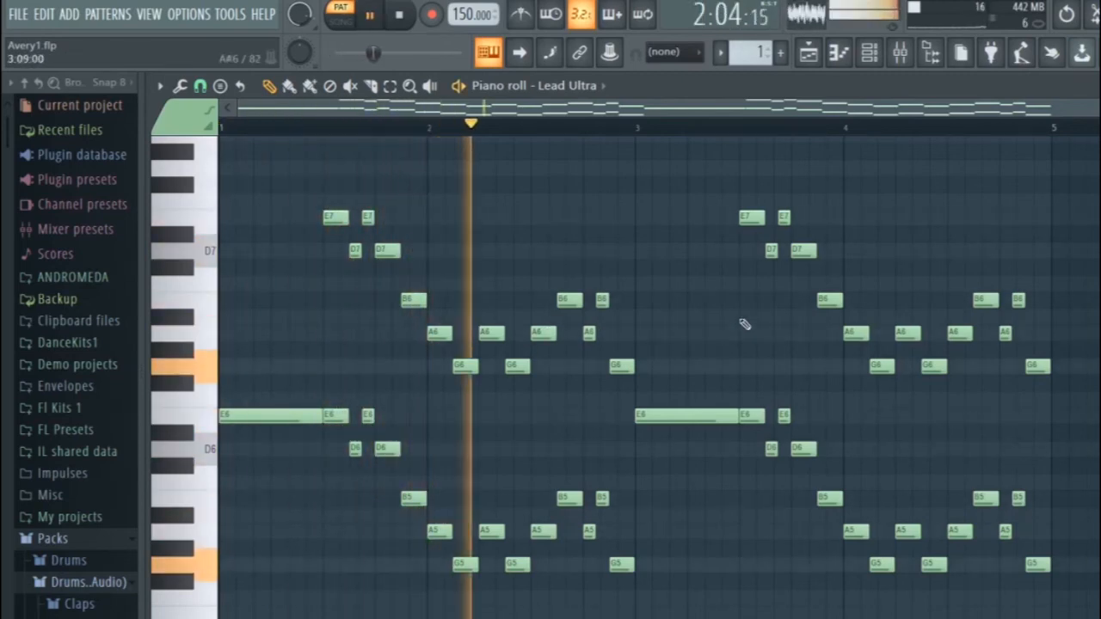
{"action": "left_click", "coordinate": [808, 51]}
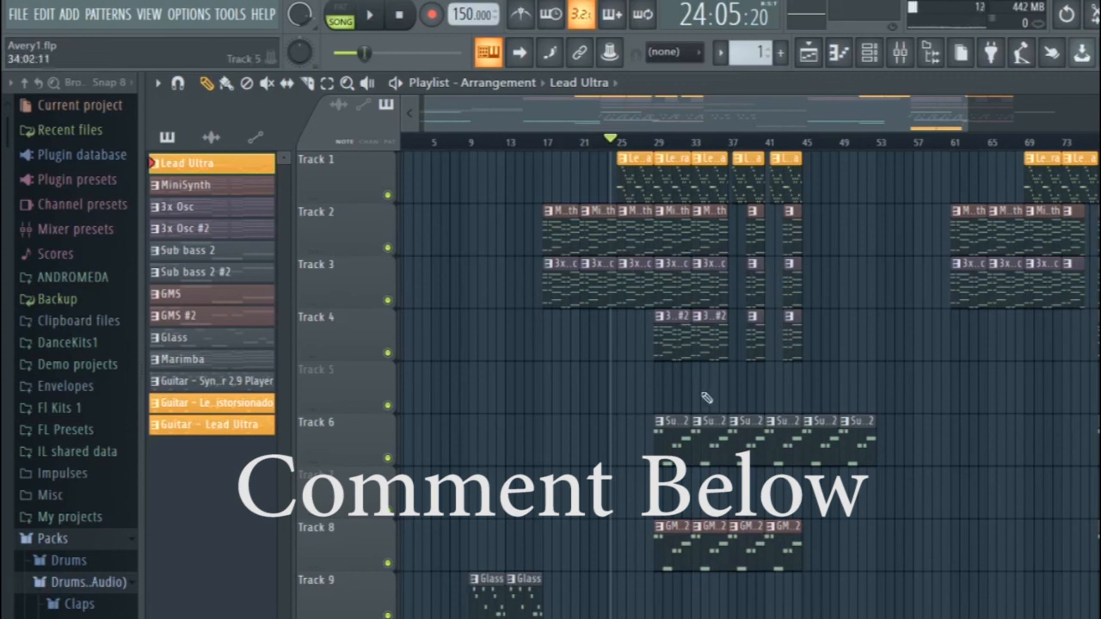
{"action": "mouse_move", "coordinate": [727, 403]}
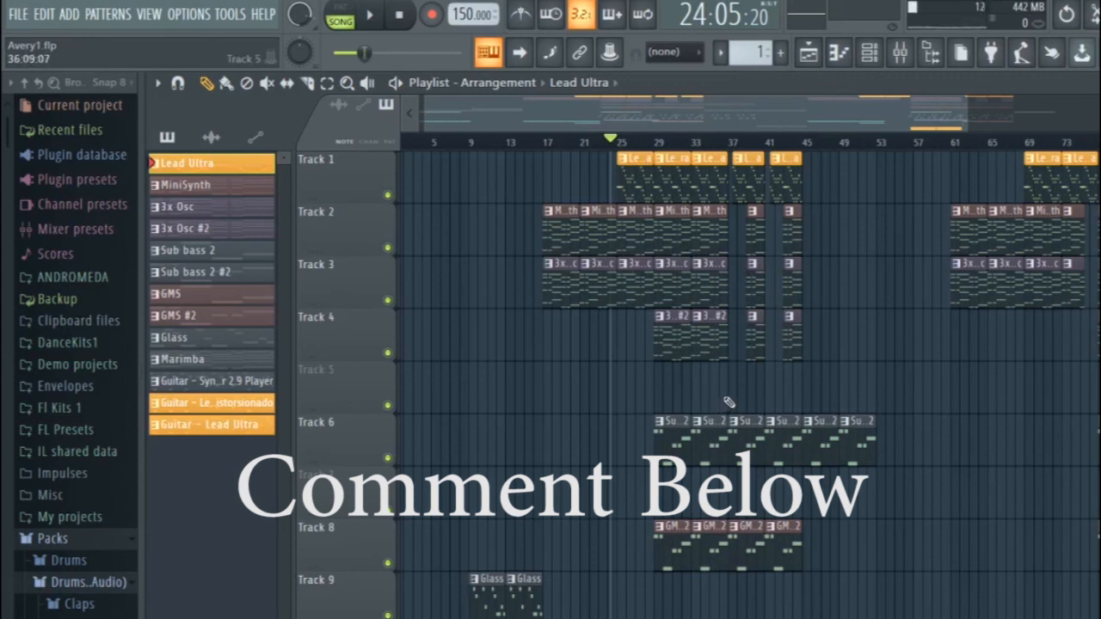